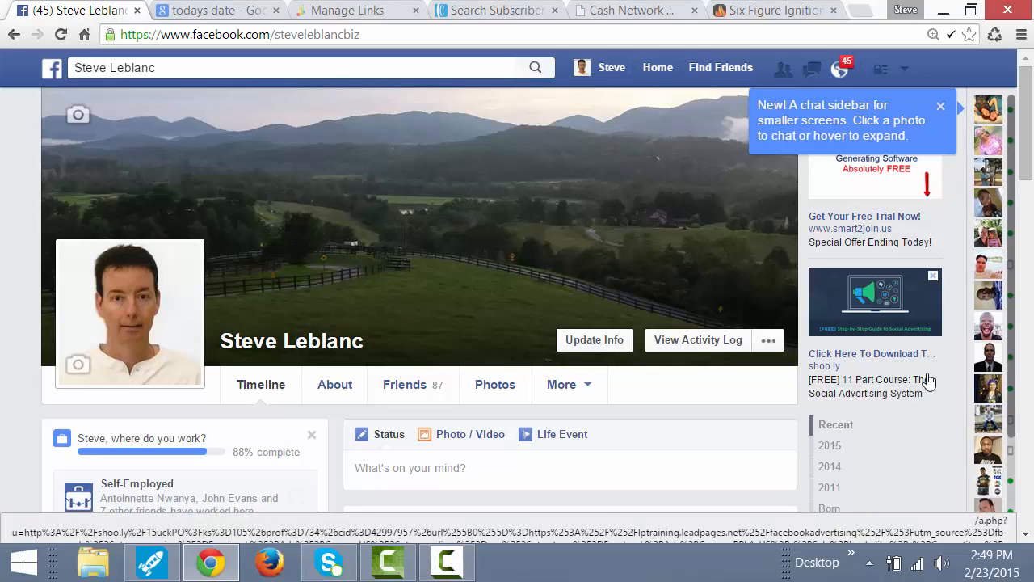
{"action": "mouse_move", "coordinate": [260, 230]}
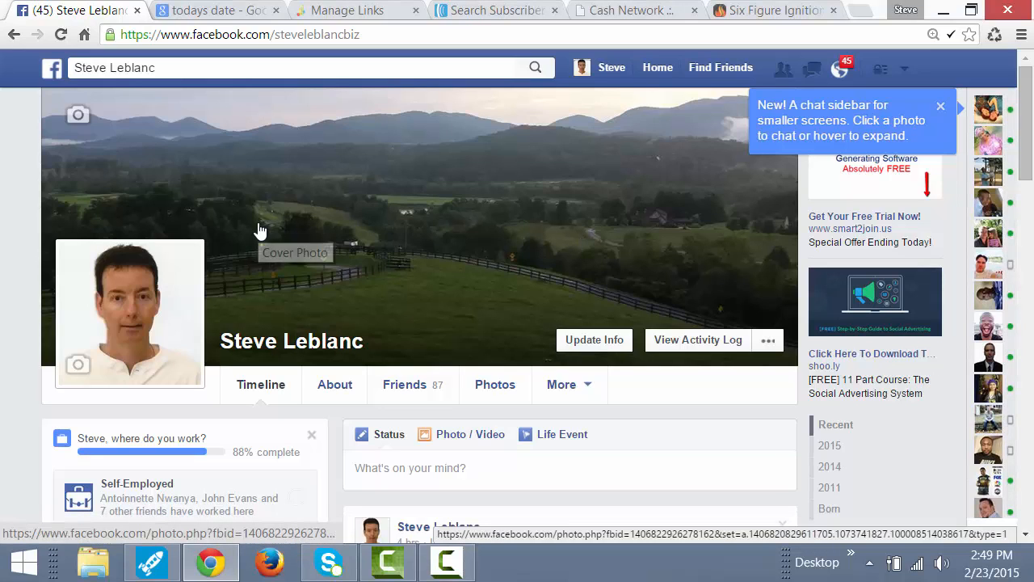
{"action": "mouse_move", "coordinate": [360, 62]}
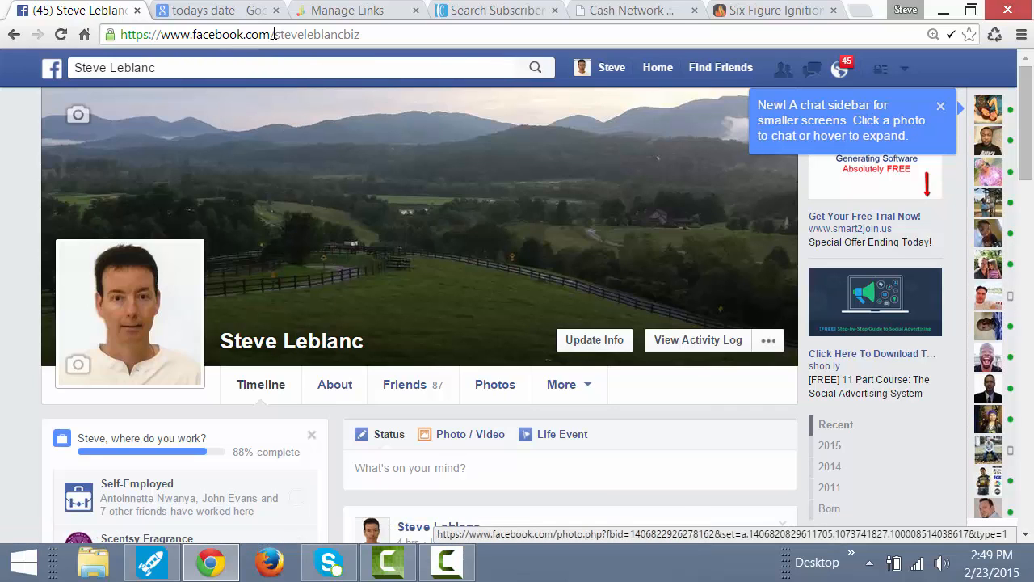
{"action": "mouse_move", "coordinate": [342, 55]}
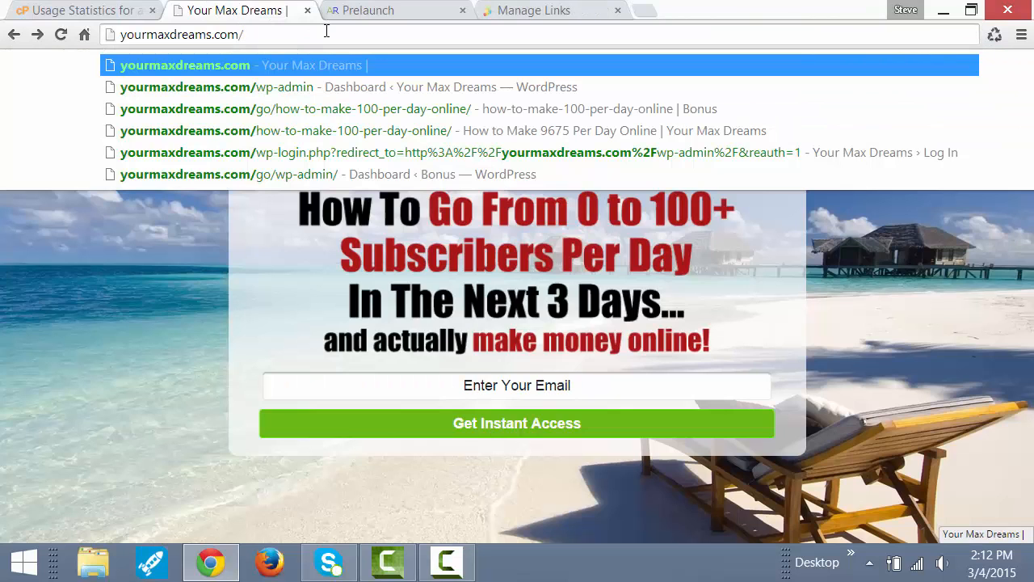
Step: Load yourmaxdreams.com/kgfahkgfg to get the Nothing Found page, then view the usage statistics
{"action": "type", "text": "kgfahkgfg"}
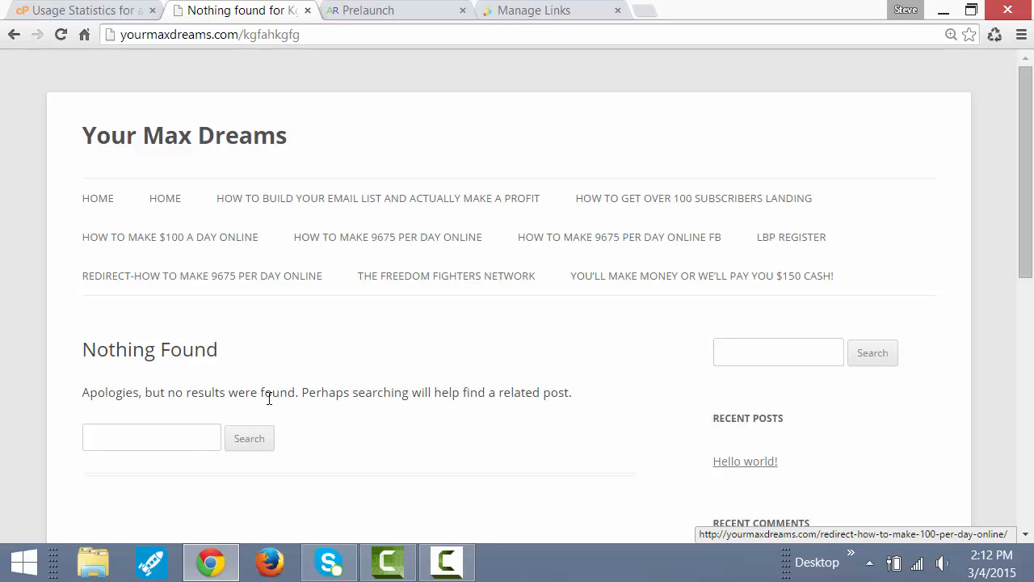
{"action": "mouse_move", "coordinate": [349, 398]}
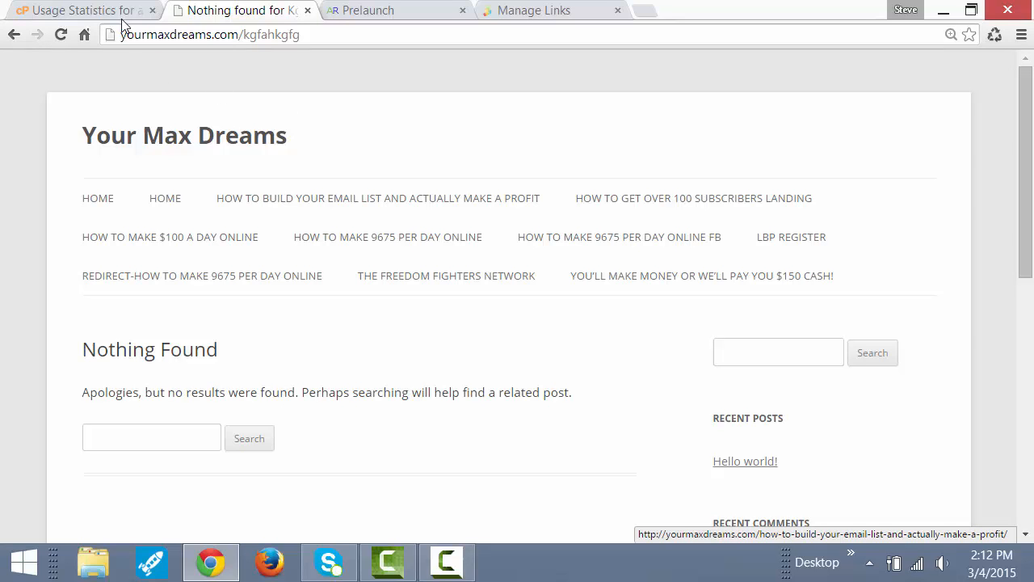
{"action": "left_click", "coordinate": [73, 10]}
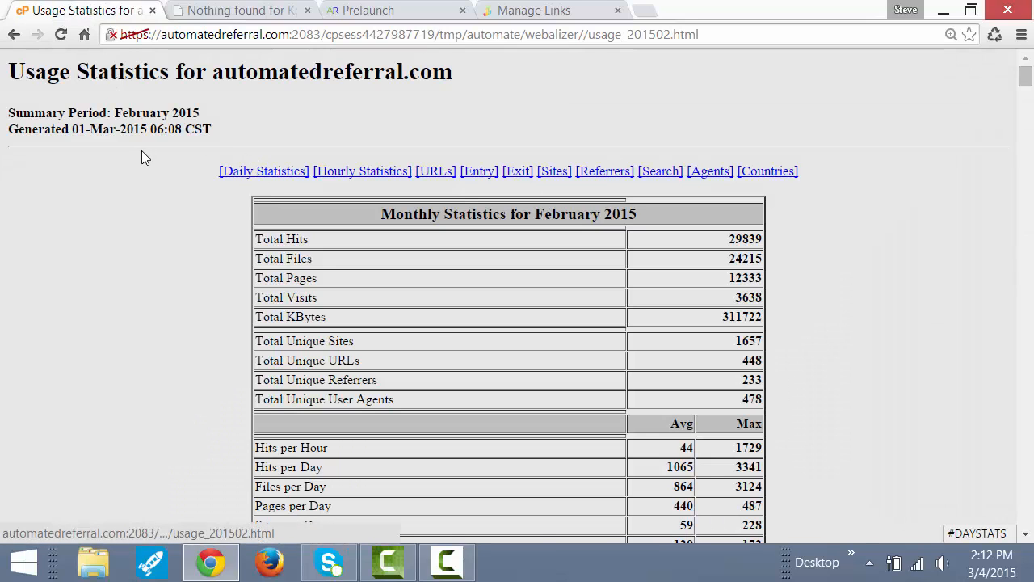
{"action": "mouse_move", "coordinate": [65, 341]}
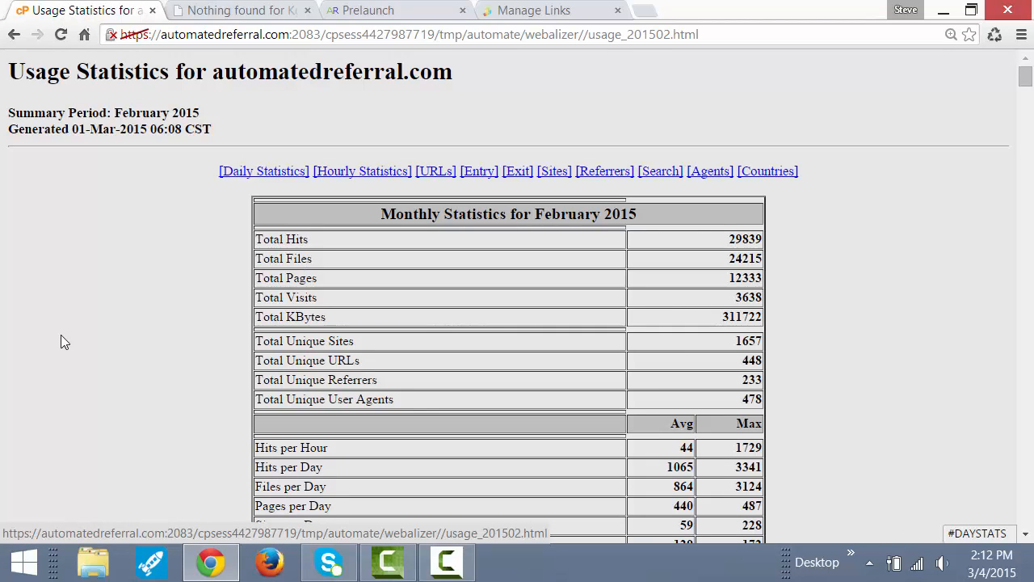
{"action": "mouse_move", "coordinate": [477, 372]}
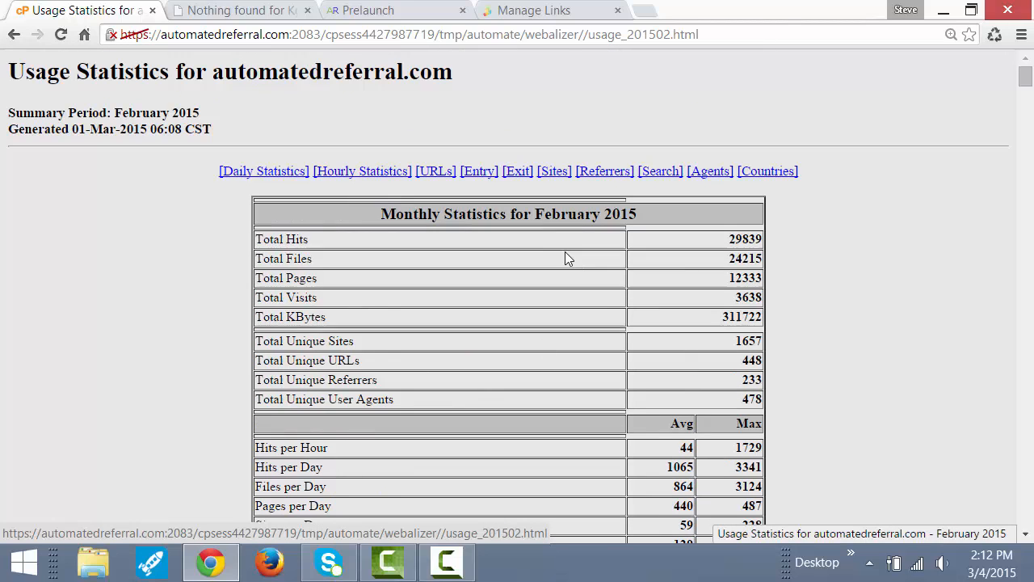
Step: Reveal the Hits by Response Code table and highlight the 1108 Code 404 - Not Found row
{"action": "scroll", "scroll_direction": "down", "scroll_amount": 3}
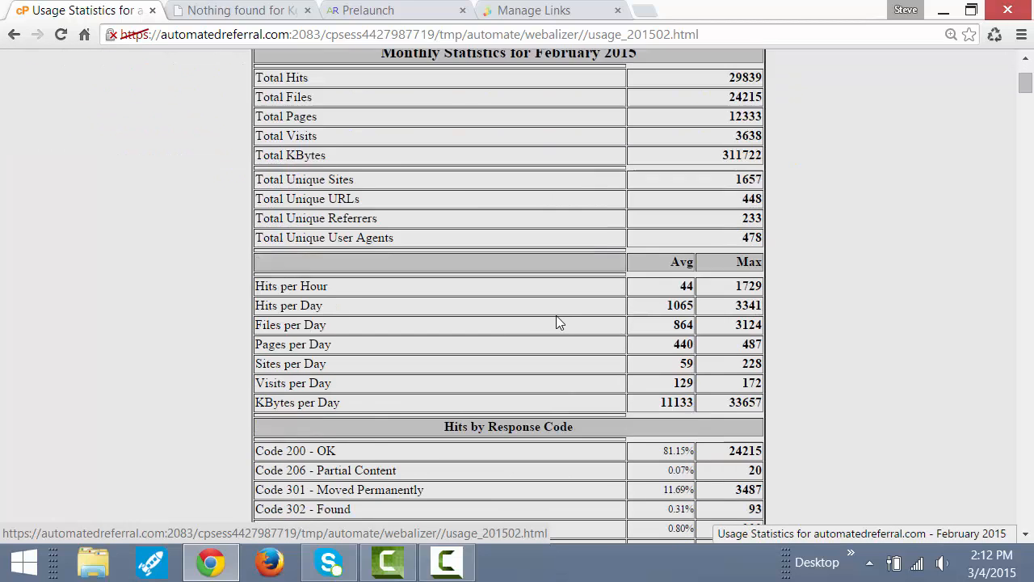
{"action": "scroll", "scroll_direction": "down", "scroll_amount": 3}
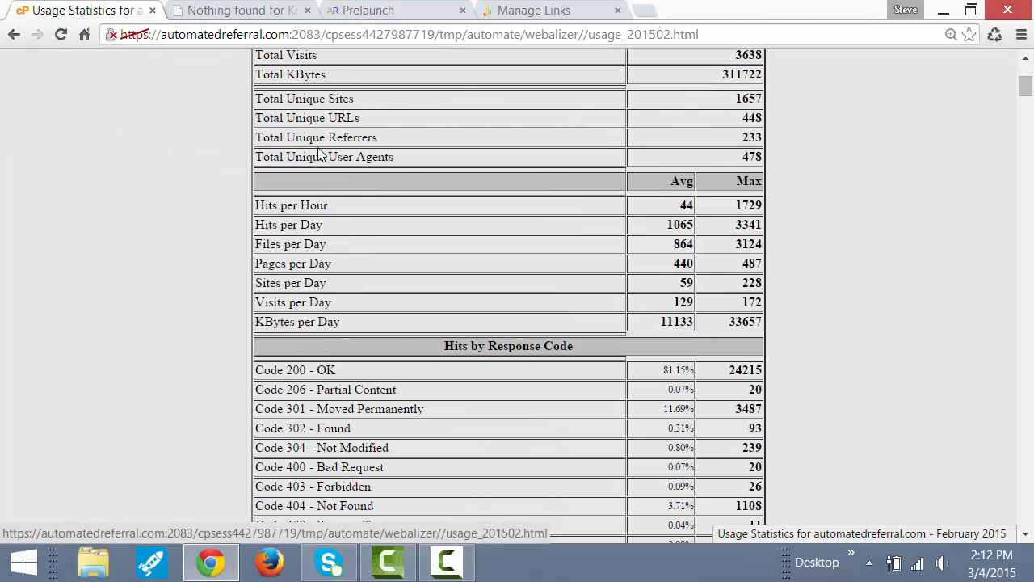
{"action": "scroll", "scroll_direction": "down", "scroll_amount": 3}
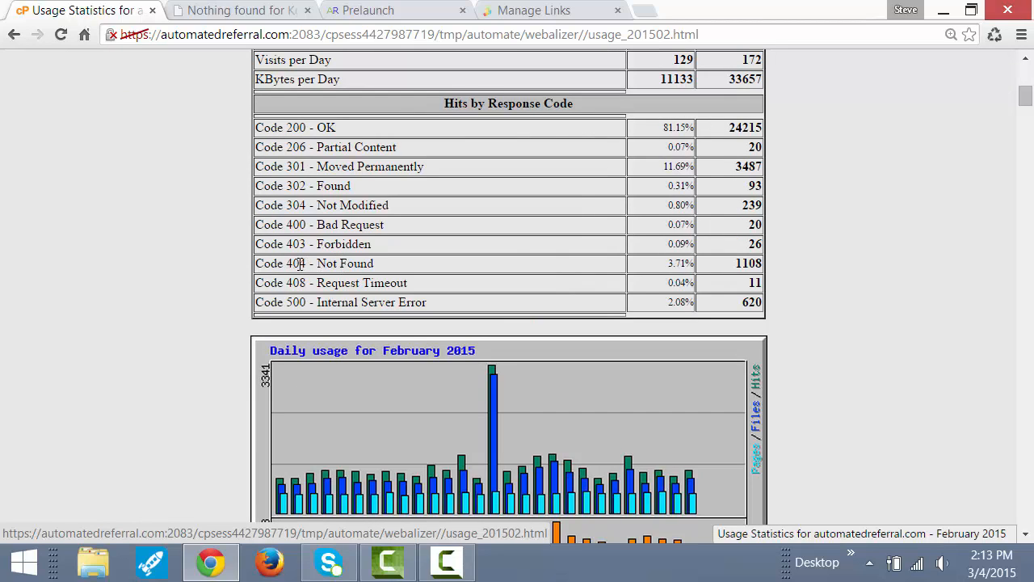
{"action": "double_click", "coordinate": [281, 263]}
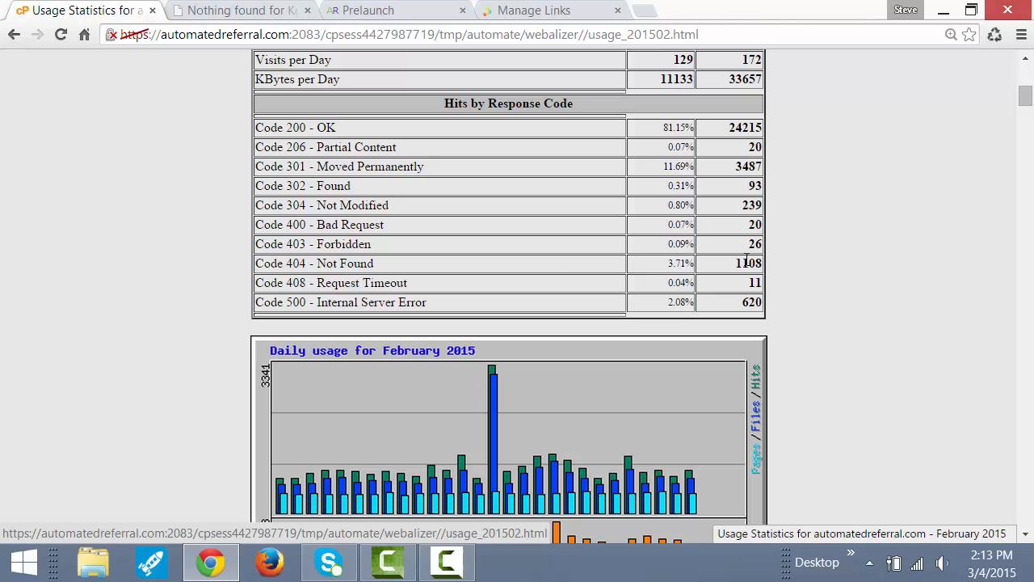
{"action": "mouse_move", "coordinate": [714, 268]}
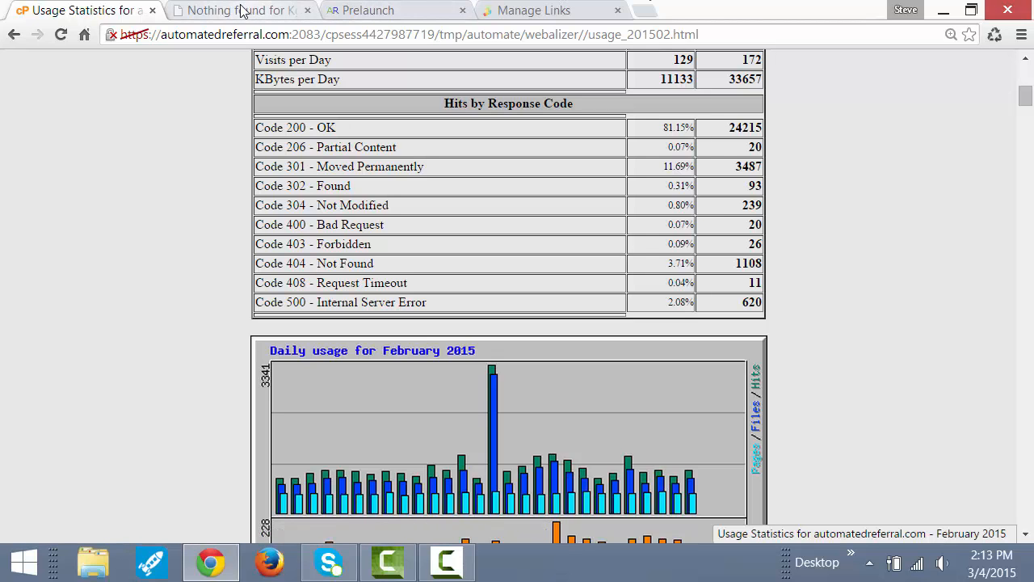
Step: Return to the Nothing Found page and highlight its apology message
{"action": "left_click", "coordinate": [234, 9]}
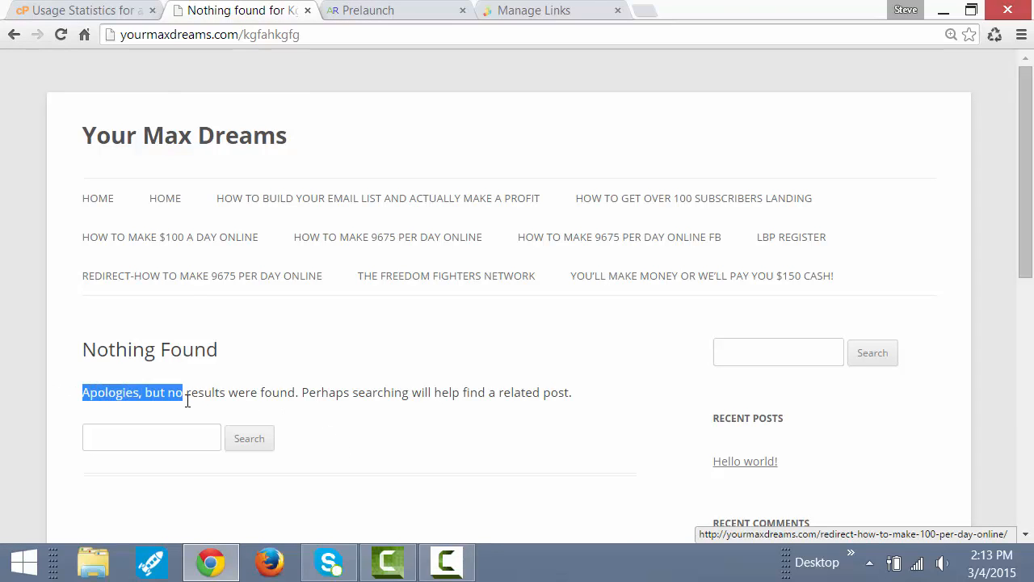
{"action": "left_click_drag", "start_coordinate": [184, 392], "coordinate": [265, 393]}
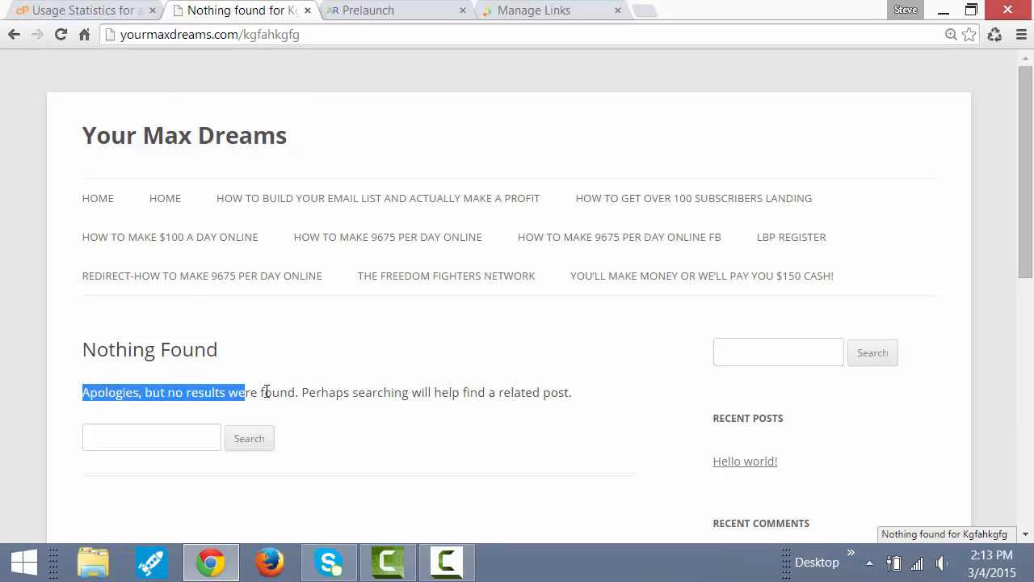
{"action": "mouse_move", "coordinate": [372, 393]}
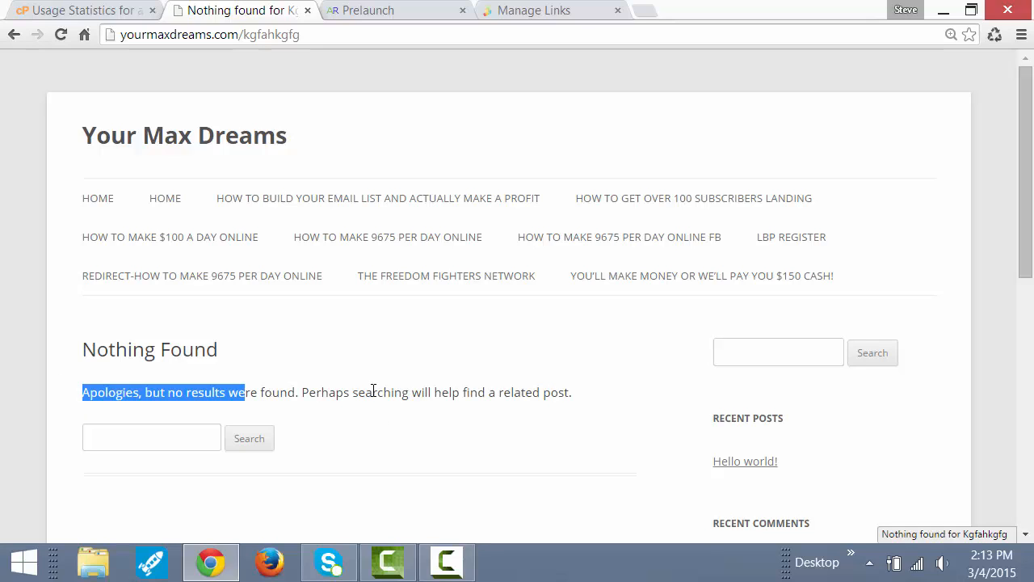
{"action": "left_click", "coordinate": [472, 384]}
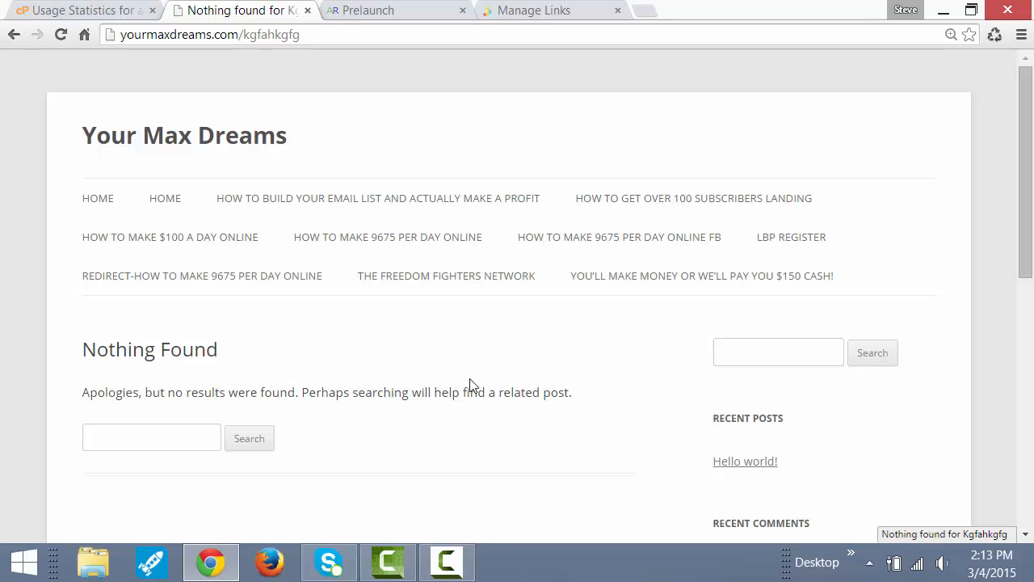
{"action": "mouse_move", "coordinate": [527, 449]}
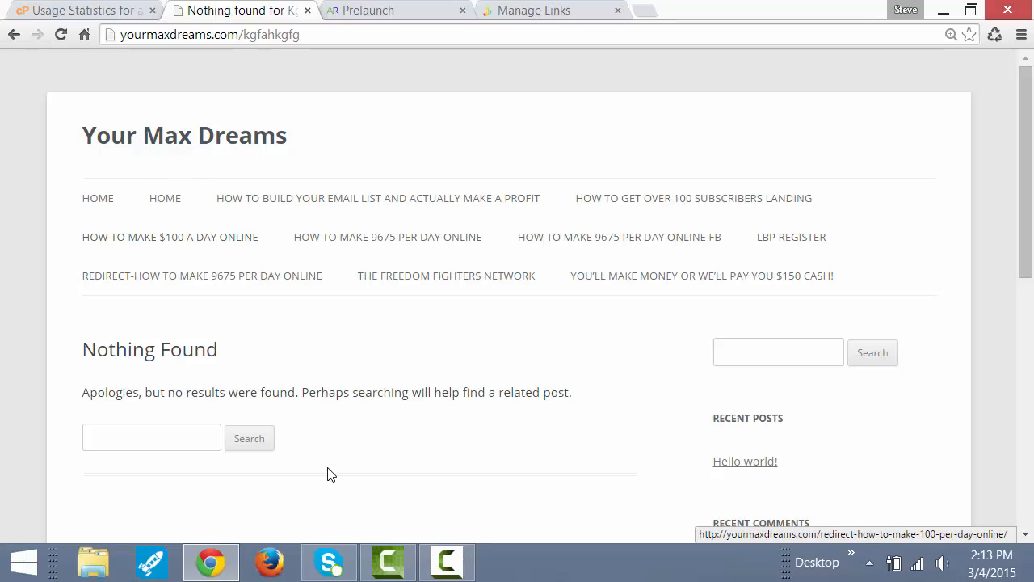
{"action": "mouse_move", "coordinate": [343, 260]}
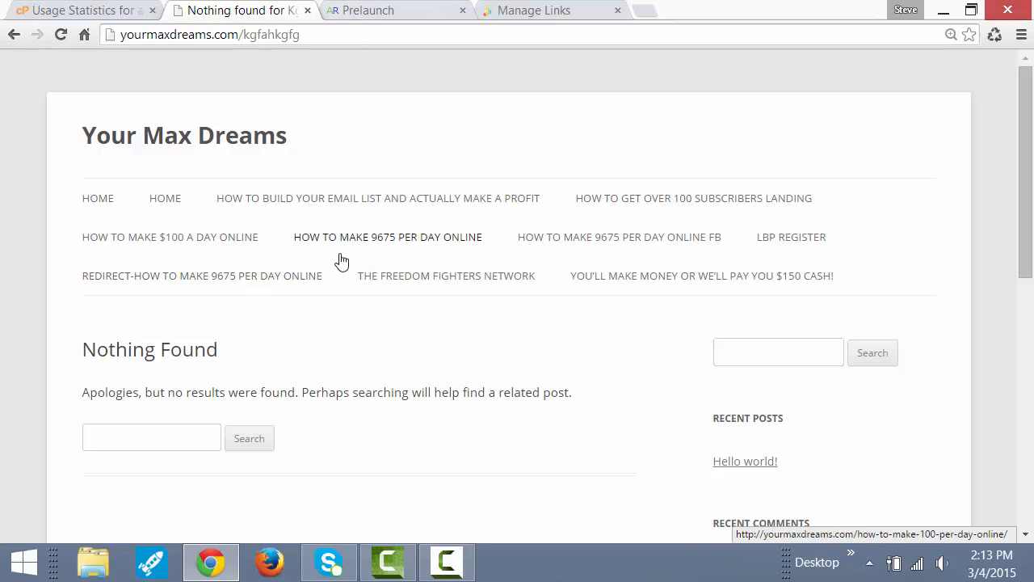
{"action": "mouse_move", "coordinate": [337, 262]}
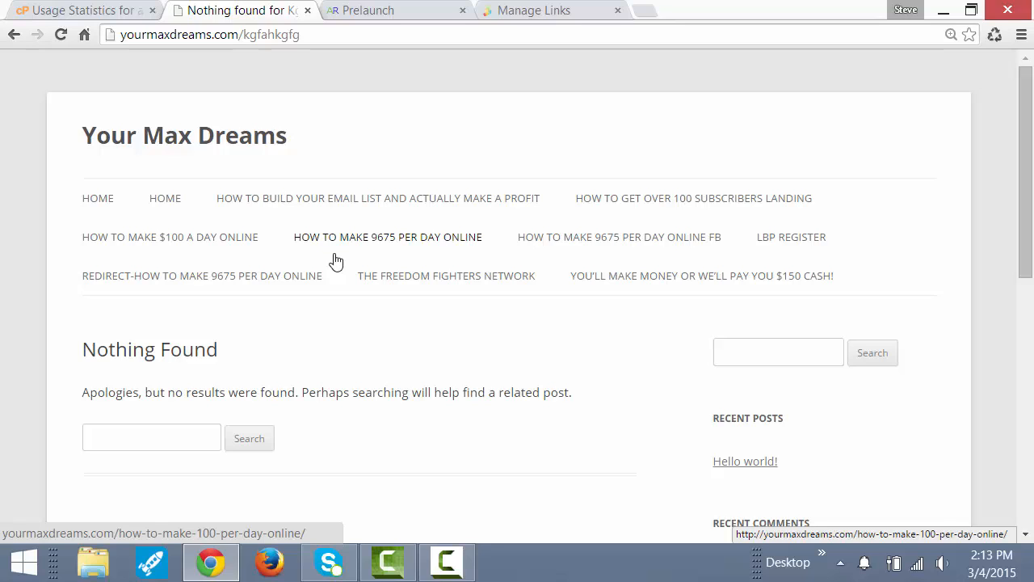
{"action": "mouse_move", "coordinate": [77, 14]}
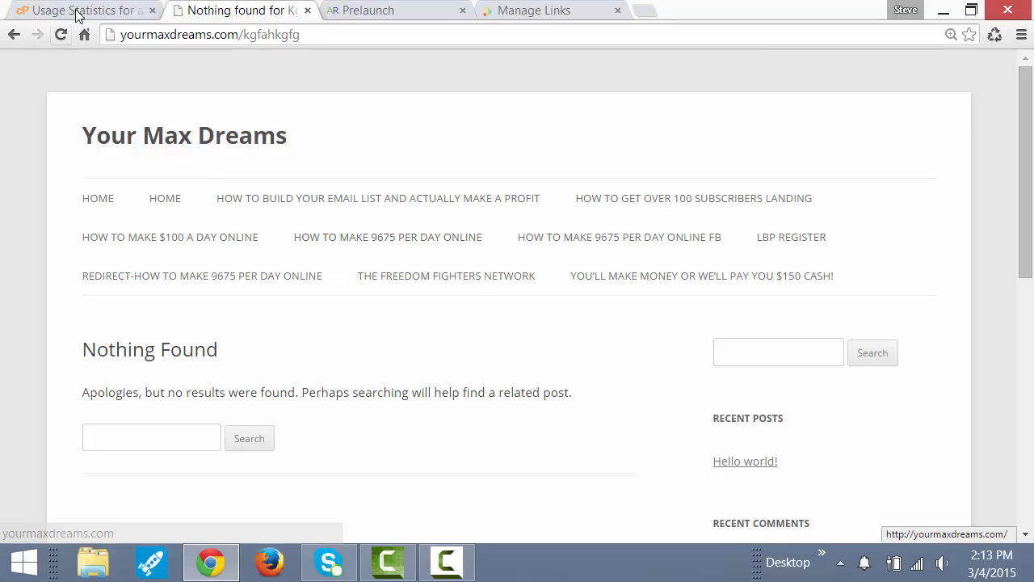
Step: Revisit the Webalizer response-code table, then show the yourmaxdreams.com Nothing Found page again
{"action": "left_click", "coordinate": [81, 10]}
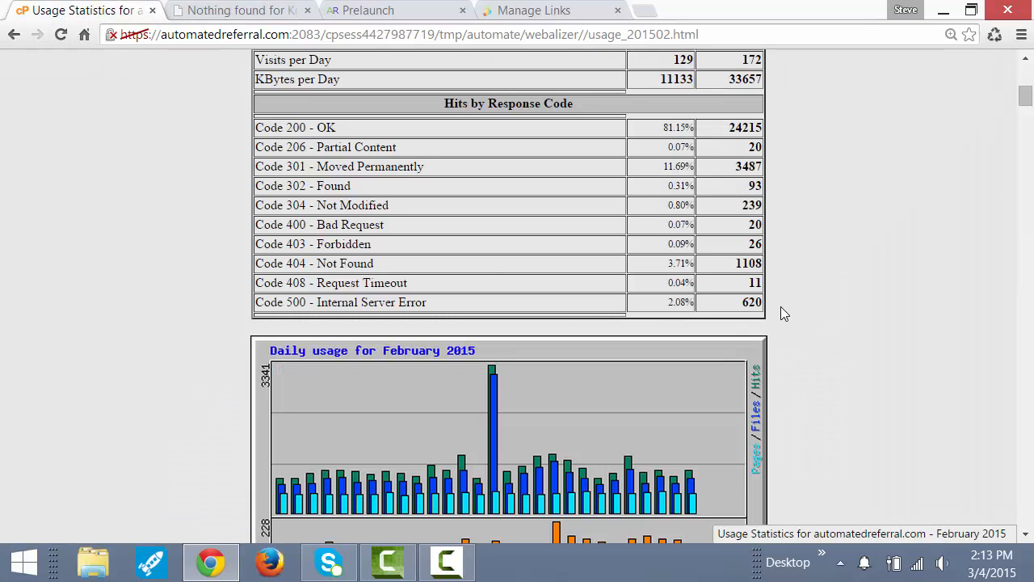
{"action": "mouse_move", "coordinate": [3, 273]}
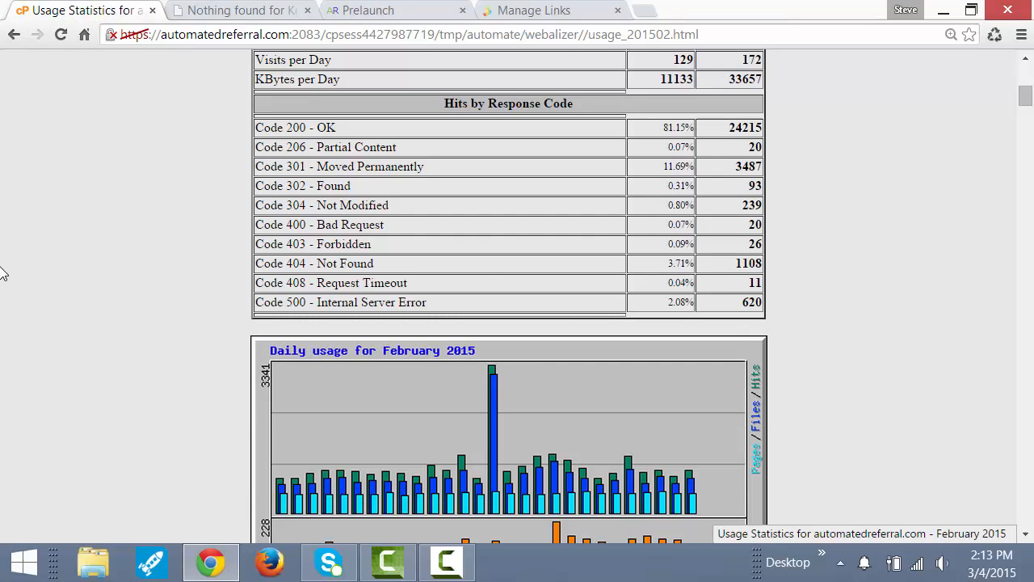
{"action": "scroll", "scroll_direction": "up", "scroll_amount": 3}
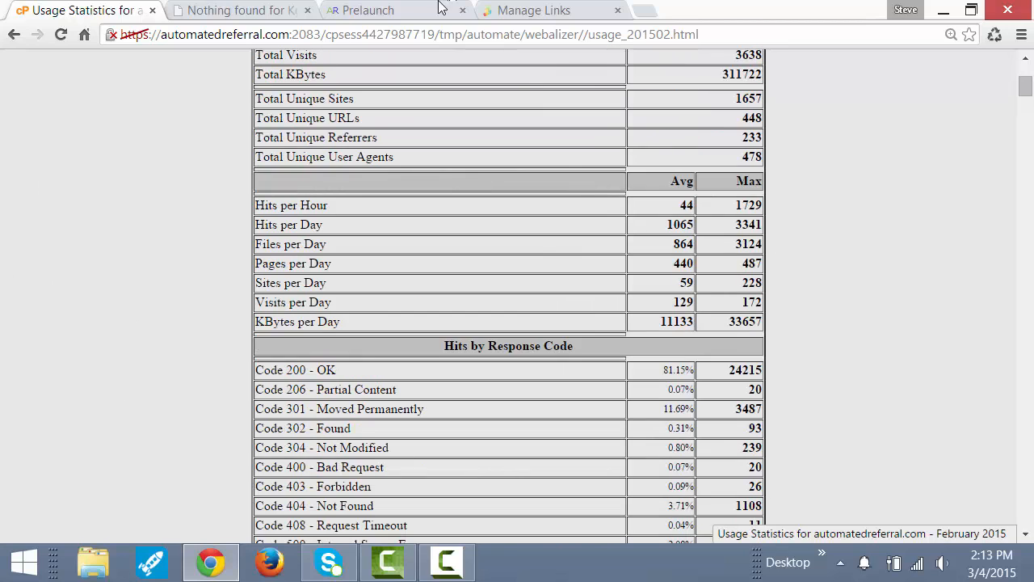
{"action": "left_click", "coordinate": [239, 9]}
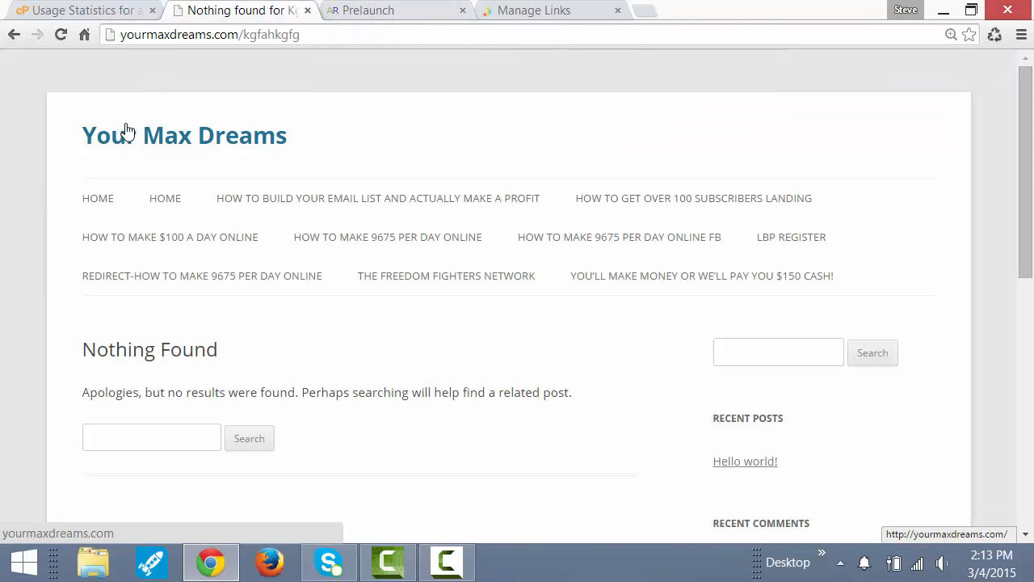
{"action": "mouse_move", "coordinate": [164, 76]}
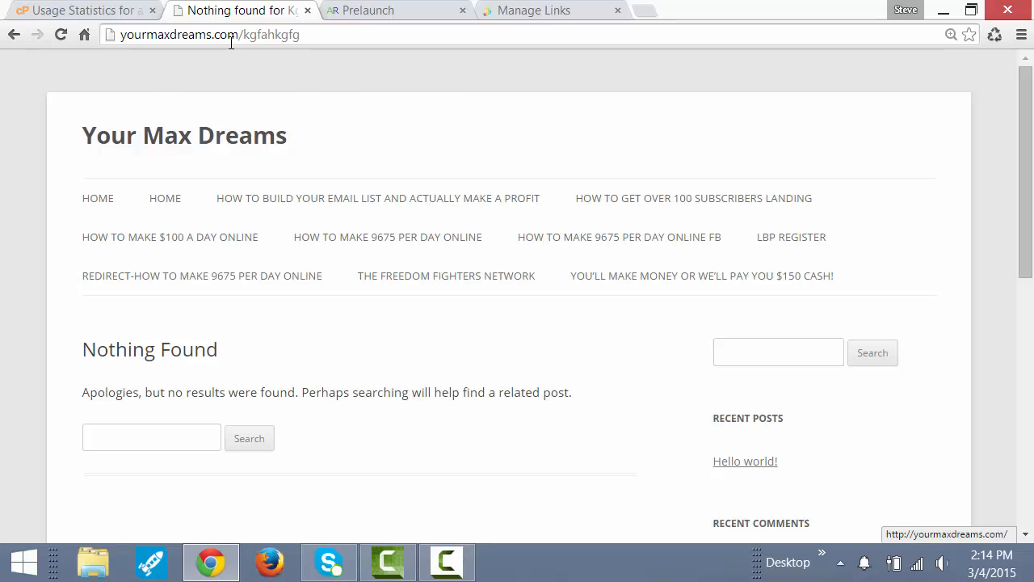
{"action": "mouse_move", "coordinate": [171, 78]}
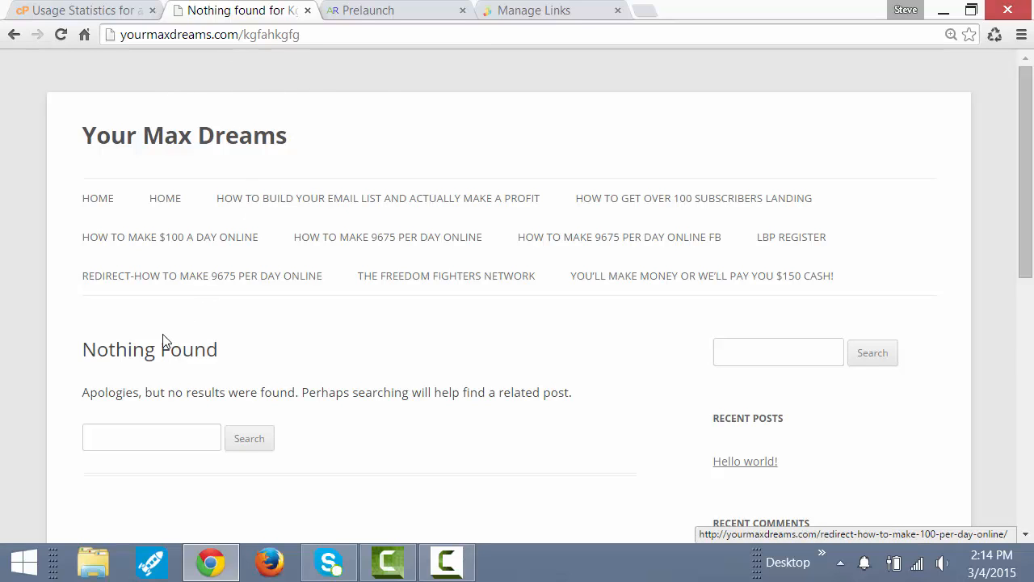
{"action": "mouse_move", "coordinate": [462, 84]}
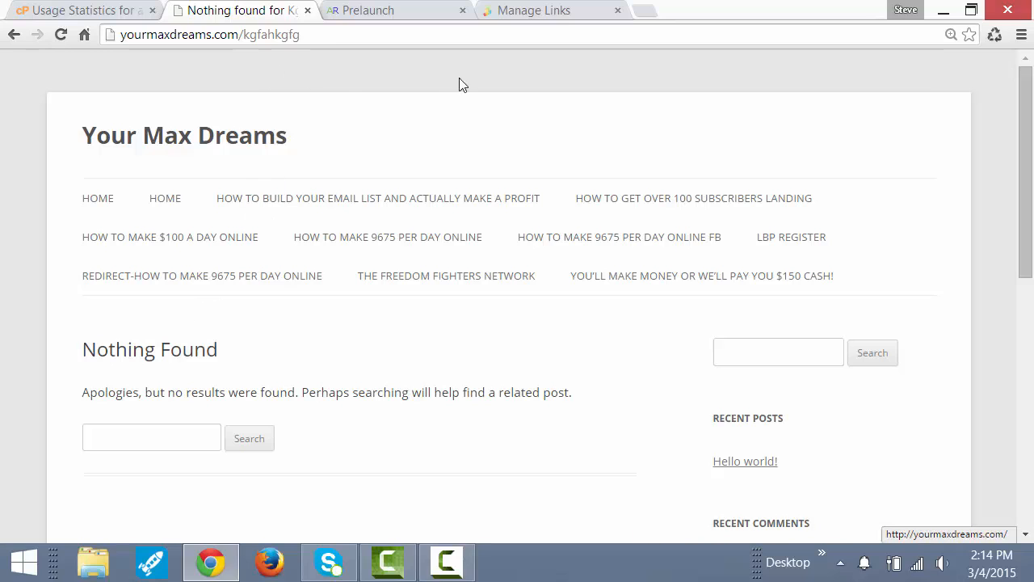
Step: Load automatedreferral.com/sdhsgdhg to see it redirect to the free report page, then return to Nothing Found
{"action": "left_click", "coordinate": [368, 9]}
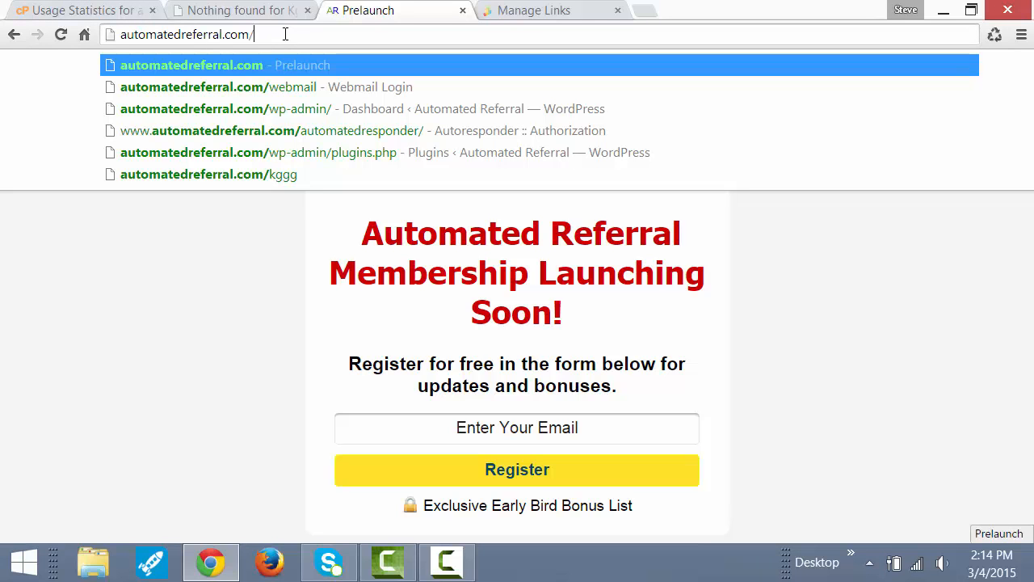
{"action": "type", "text": "sdhsgdhg"}
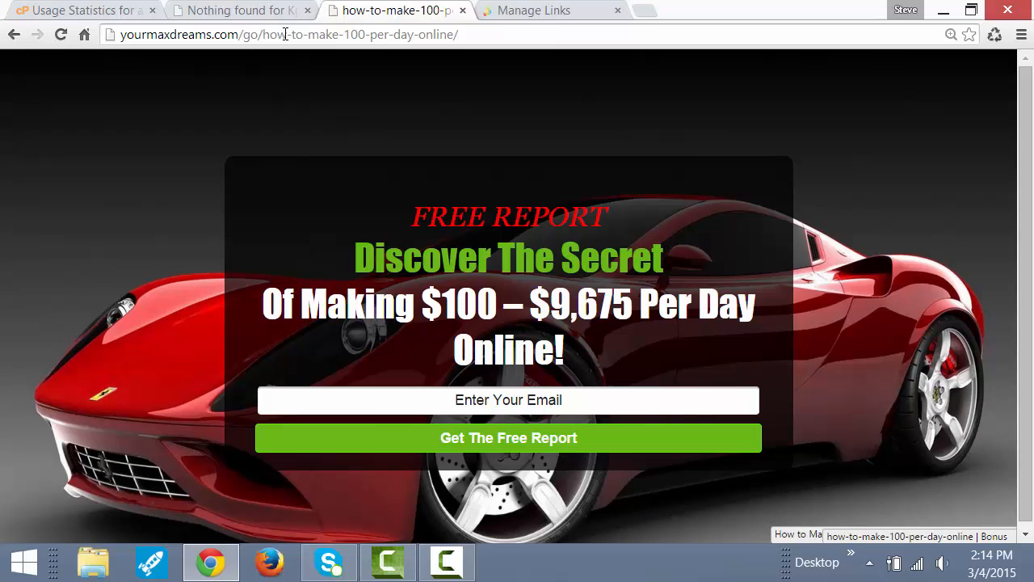
{"action": "left_click", "coordinate": [235, 9]}
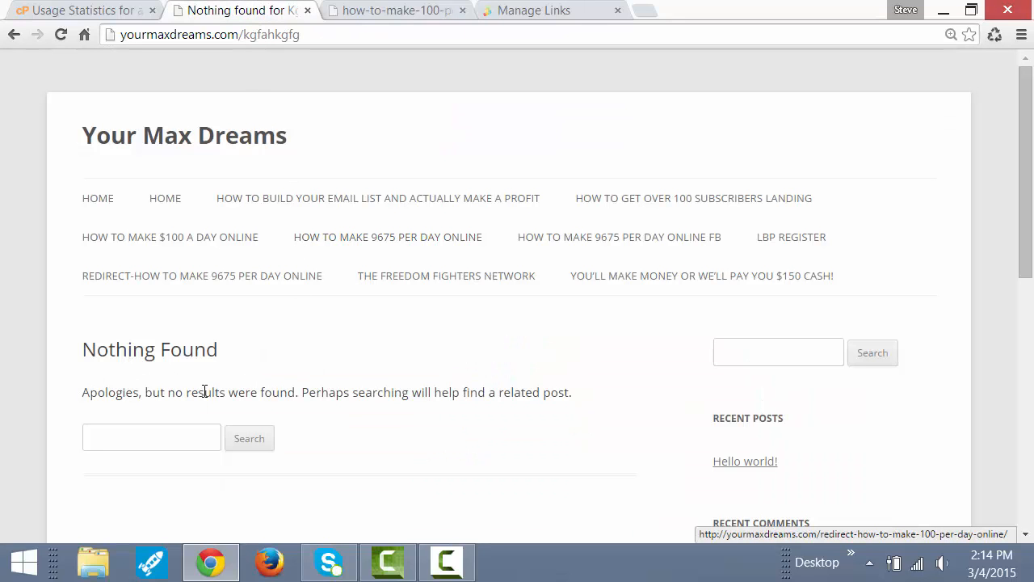
{"action": "mouse_move", "coordinate": [396, 420]}
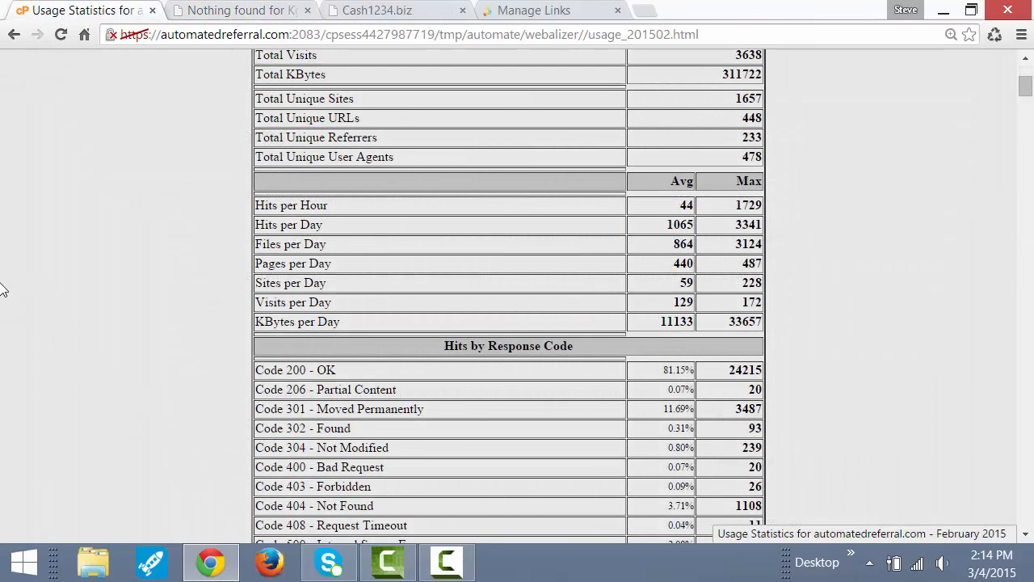
{"action": "mouse_move", "coordinate": [242, 10]}
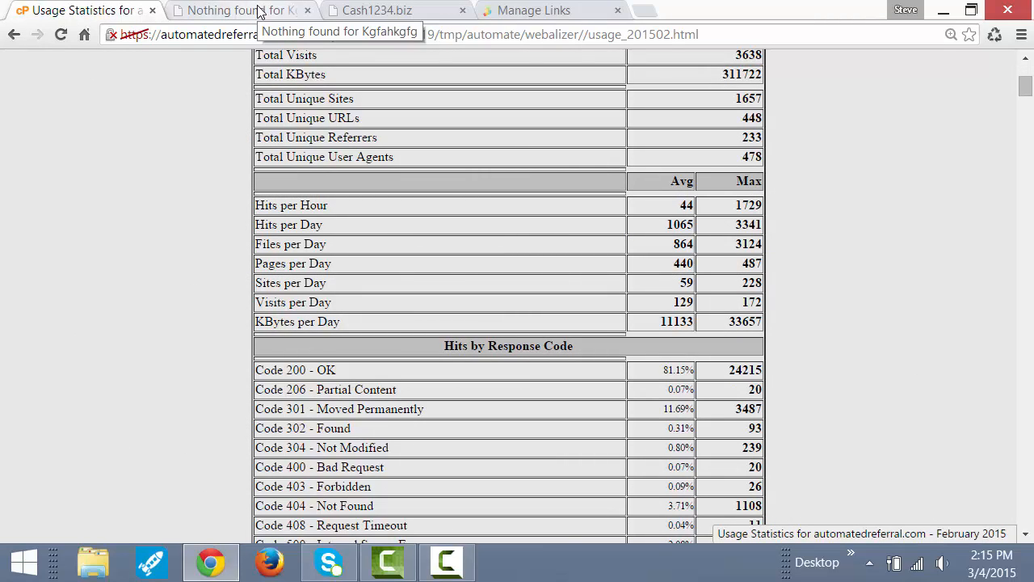
Step: Switch to the QualityClickControl Manage Links page for the AutomatedReferral campaign
{"action": "left_click", "coordinate": [533, 9]}
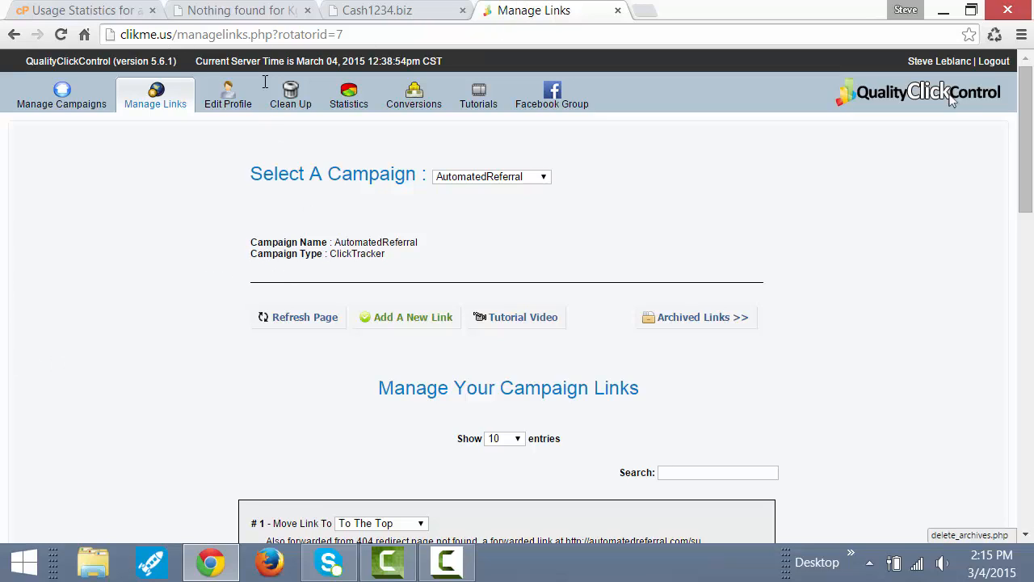
{"action": "scroll", "scroll_direction": "down", "scroll_amount": 3}
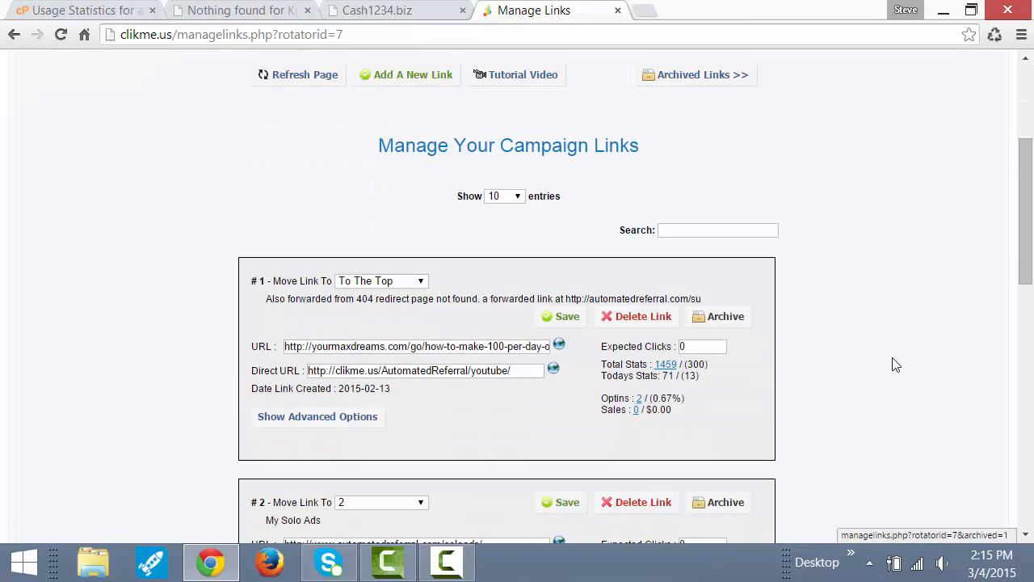
{"action": "scroll", "scroll_direction": "down", "scroll_amount": 3}
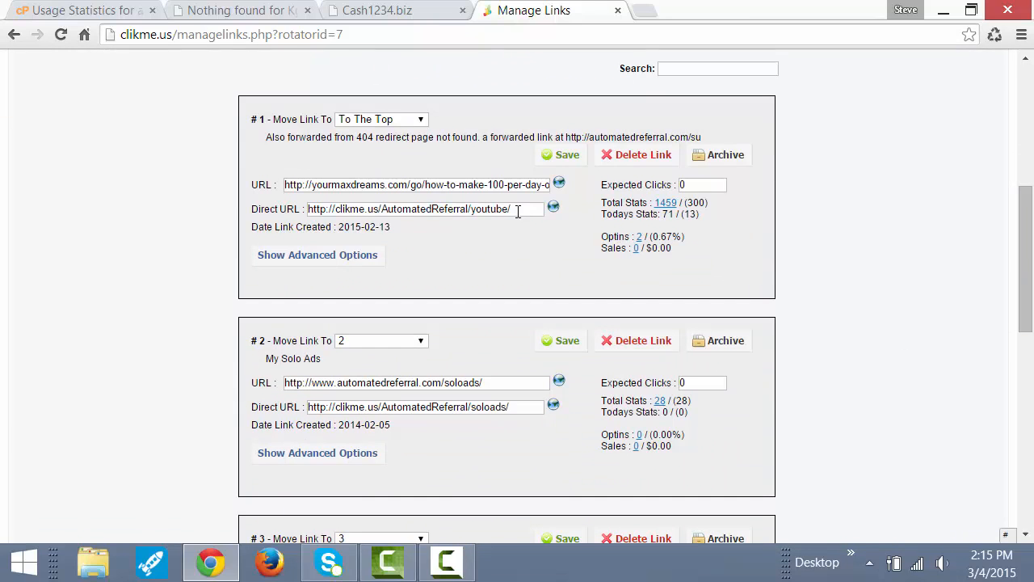
{"action": "mouse_move", "coordinate": [520, 226]}
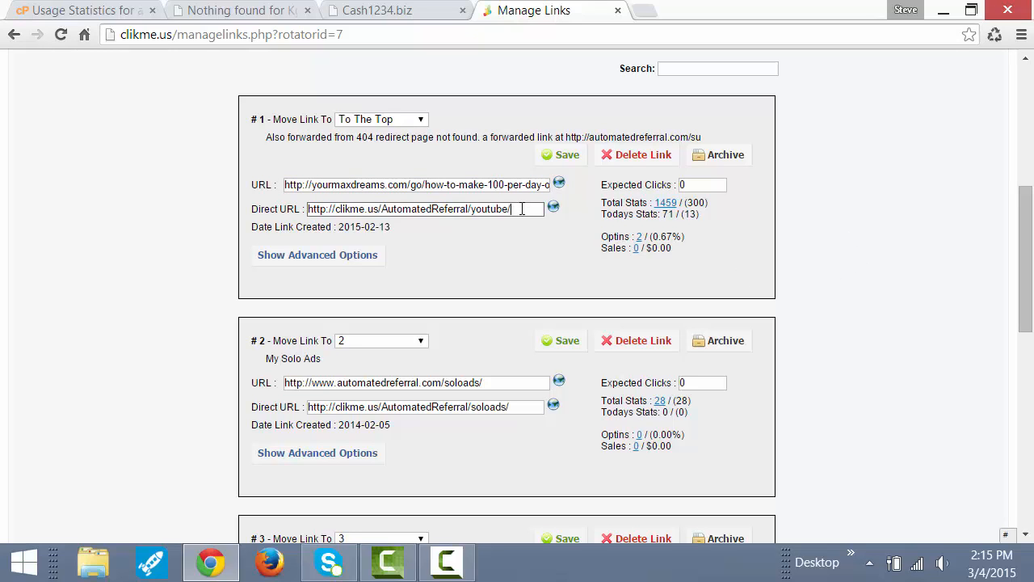
{"action": "triple_click", "coordinate": [407, 208]}
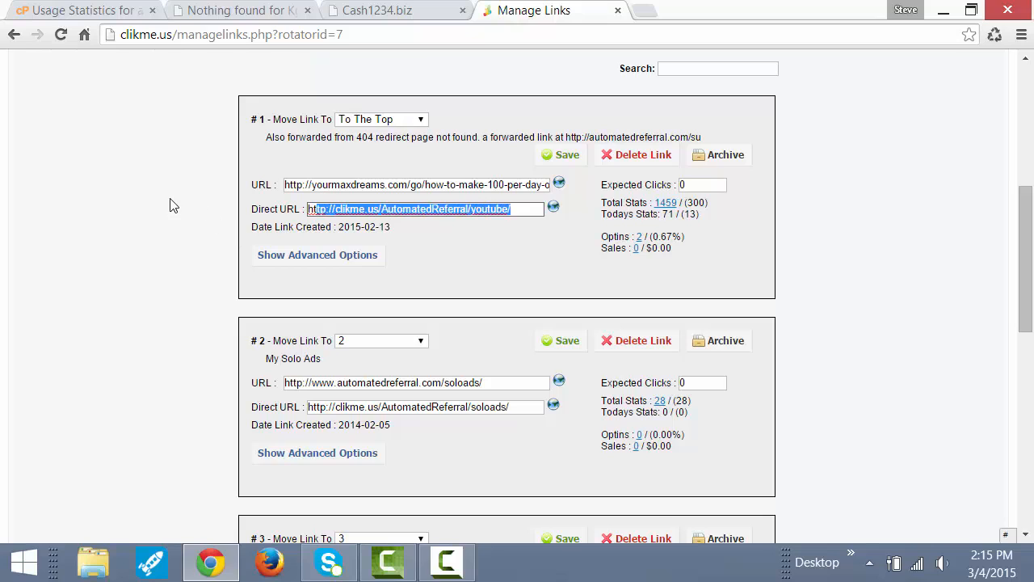
{"action": "left_click", "coordinate": [137, 148]}
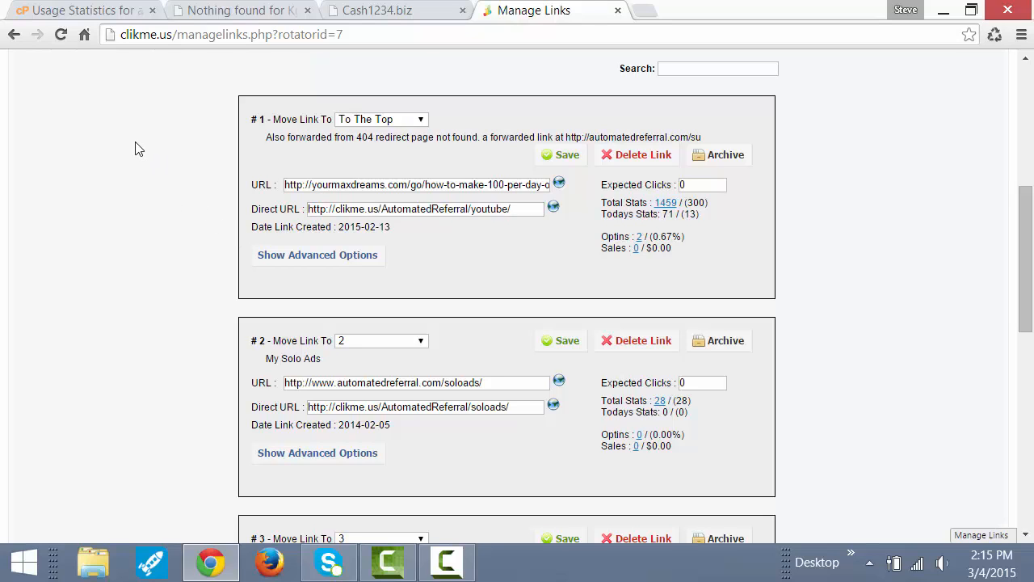
{"action": "mouse_move", "coordinate": [143, 110]}
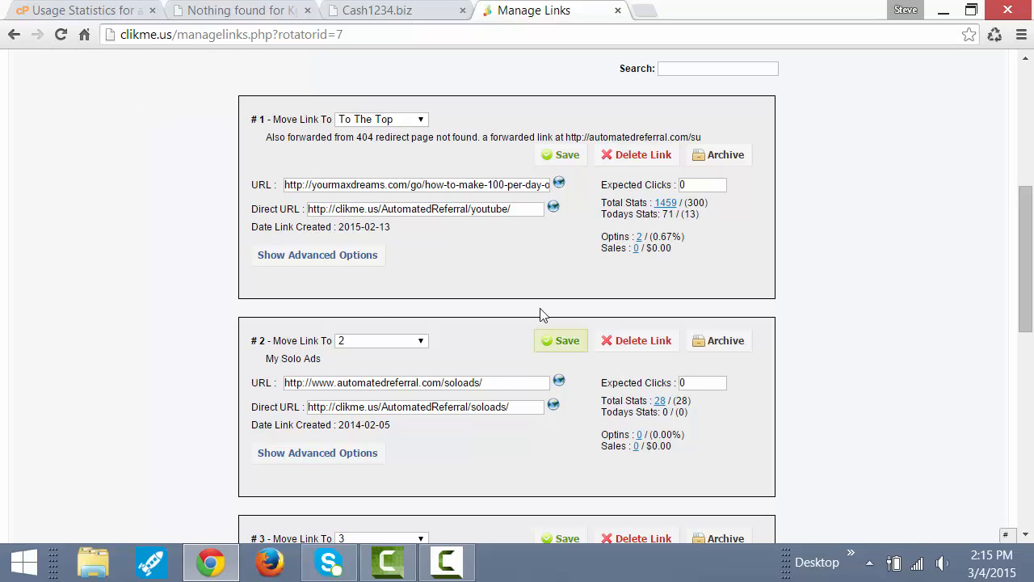
{"action": "mouse_move", "coordinate": [682, 214]}
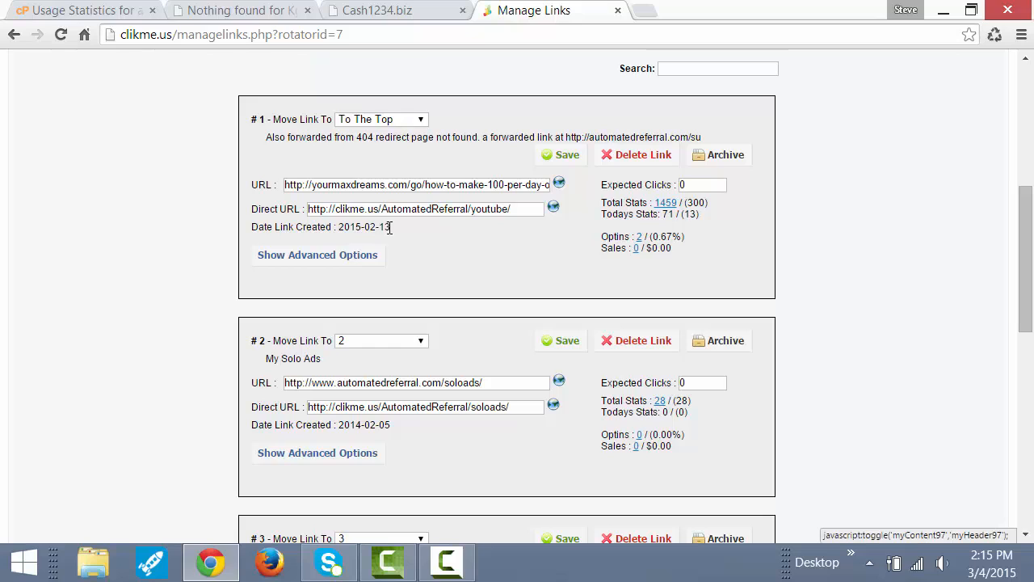
{"action": "double_click", "coordinate": [364, 226]}
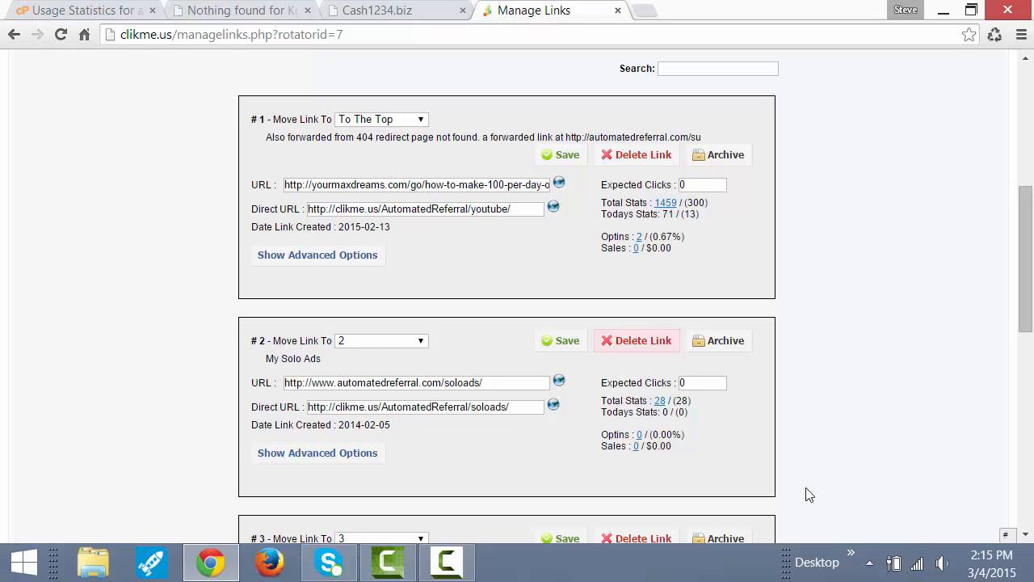
{"action": "mouse_move", "coordinate": [375, 245]}
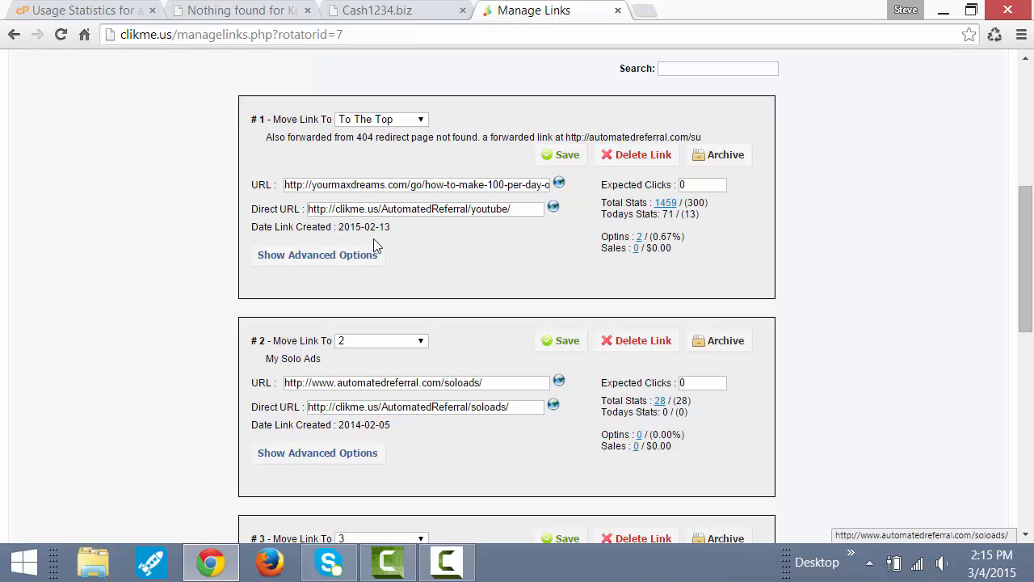
{"action": "mouse_move", "coordinate": [396, 227]}
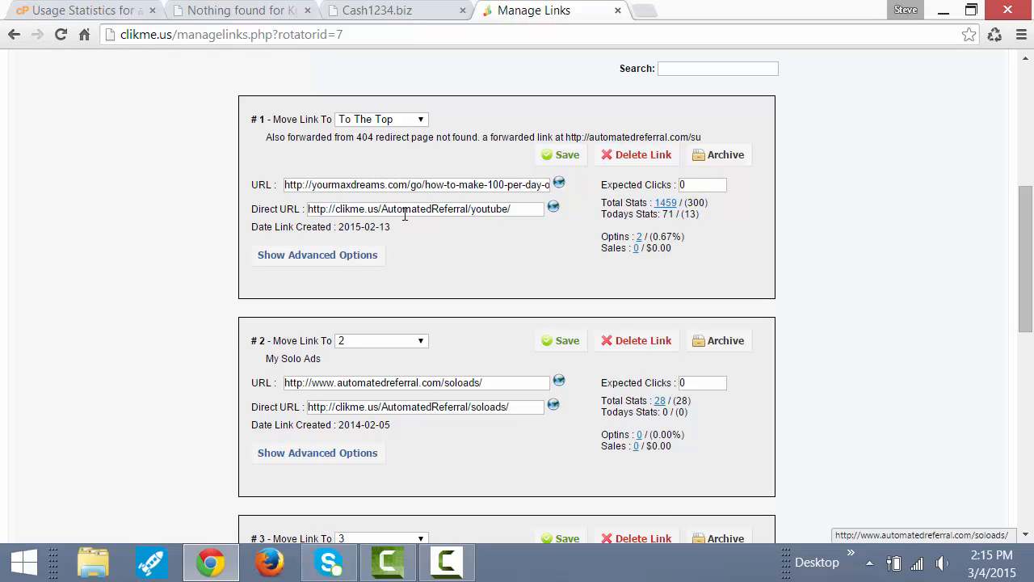
{"action": "mouse_move", "coordinate": [665, 204]}
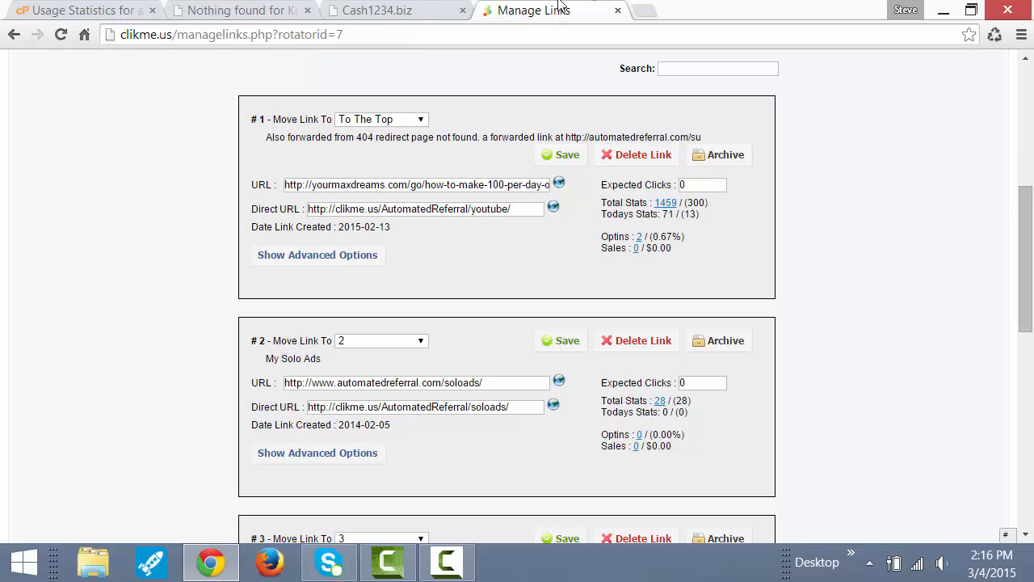
Step: Review the 404-redirect link's 1459 total clicks in Manage Links, then return to Webalizer statistics
{"action": "left_click", "coordinate": [239, 10]}
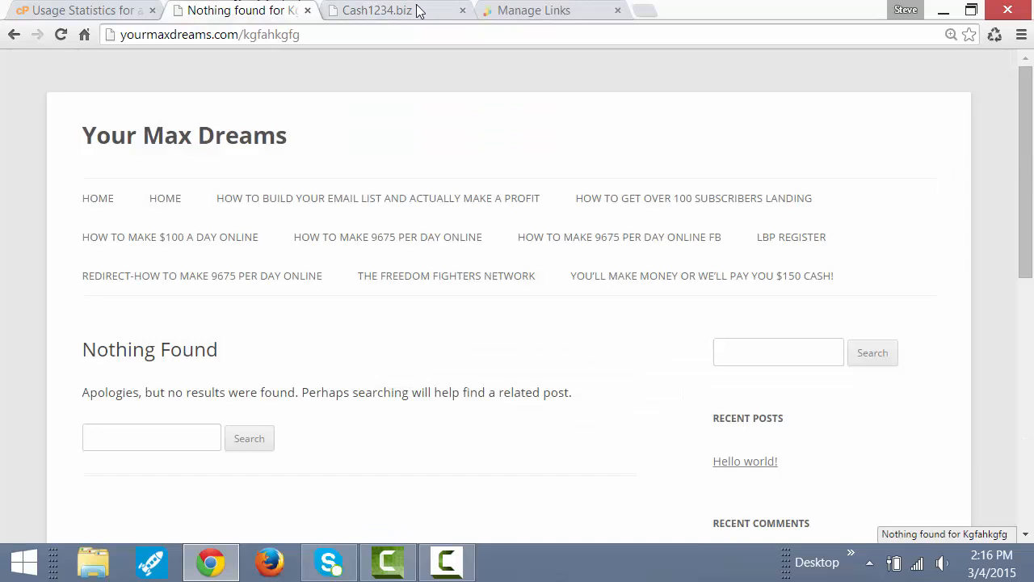
{"action": "left_click", "coordinate": [533, 10]}
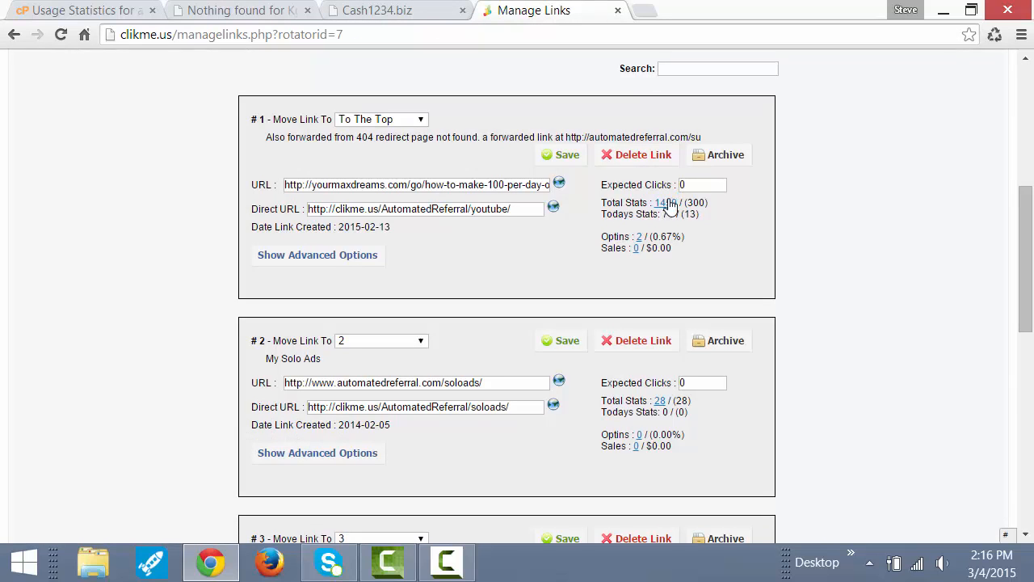
{"action": "double_click", "coordinate": [695, 202]}
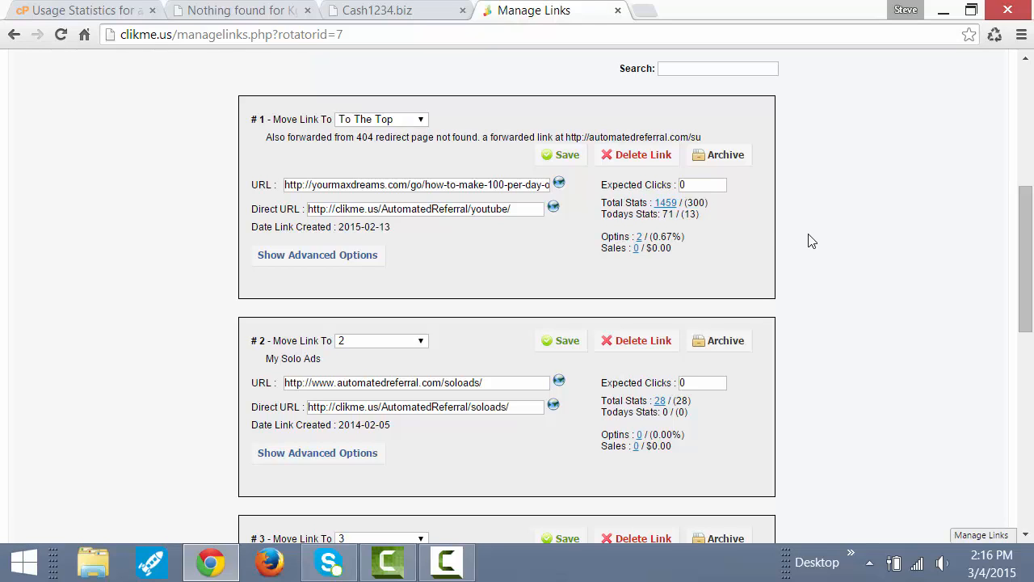
{"action": "mouse_move", "coordinate": [643, 201]}
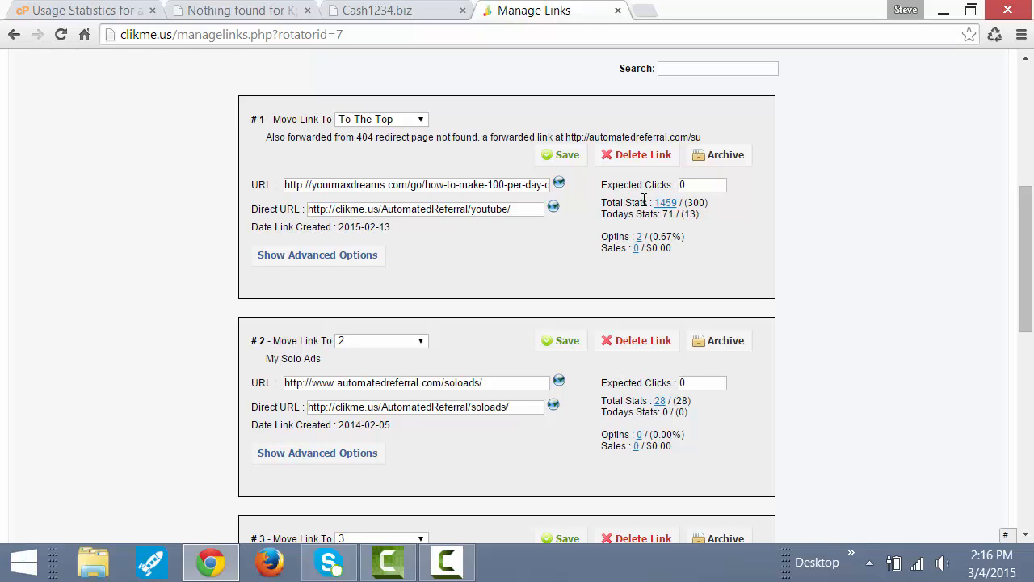
{"action": "left_click", "coordinate": [412, 208]}
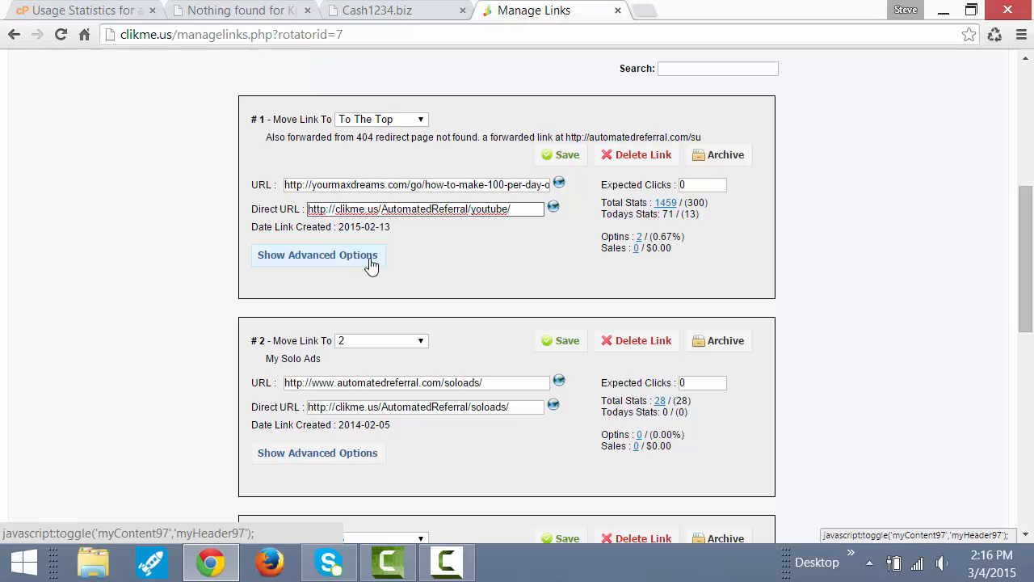
{"action": "left_click", "coordinate": [81, 10]}
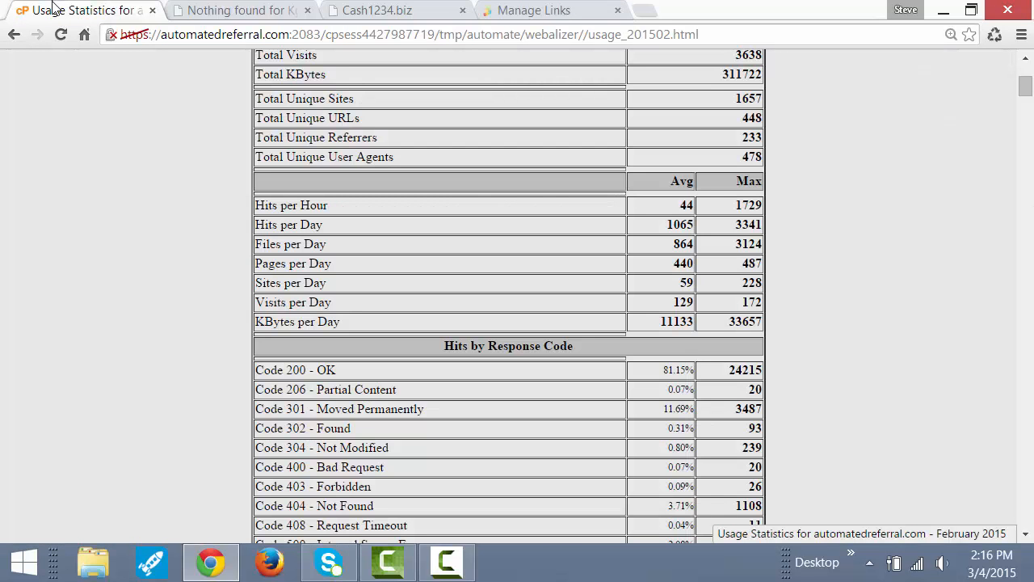